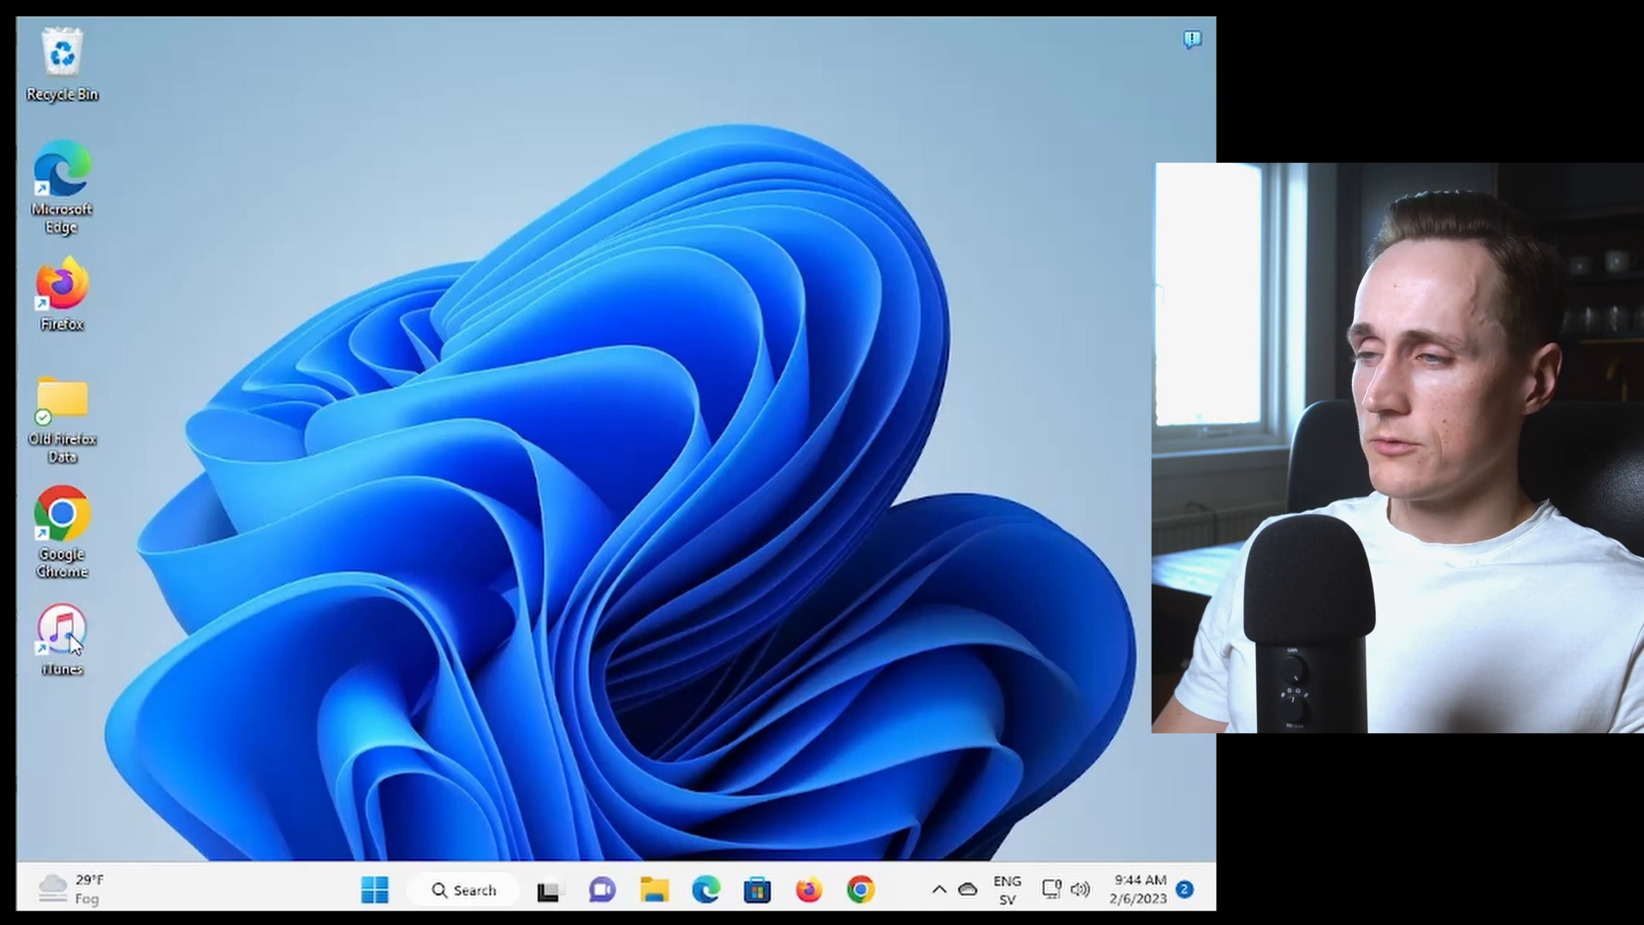
mouse_move(100, 637)
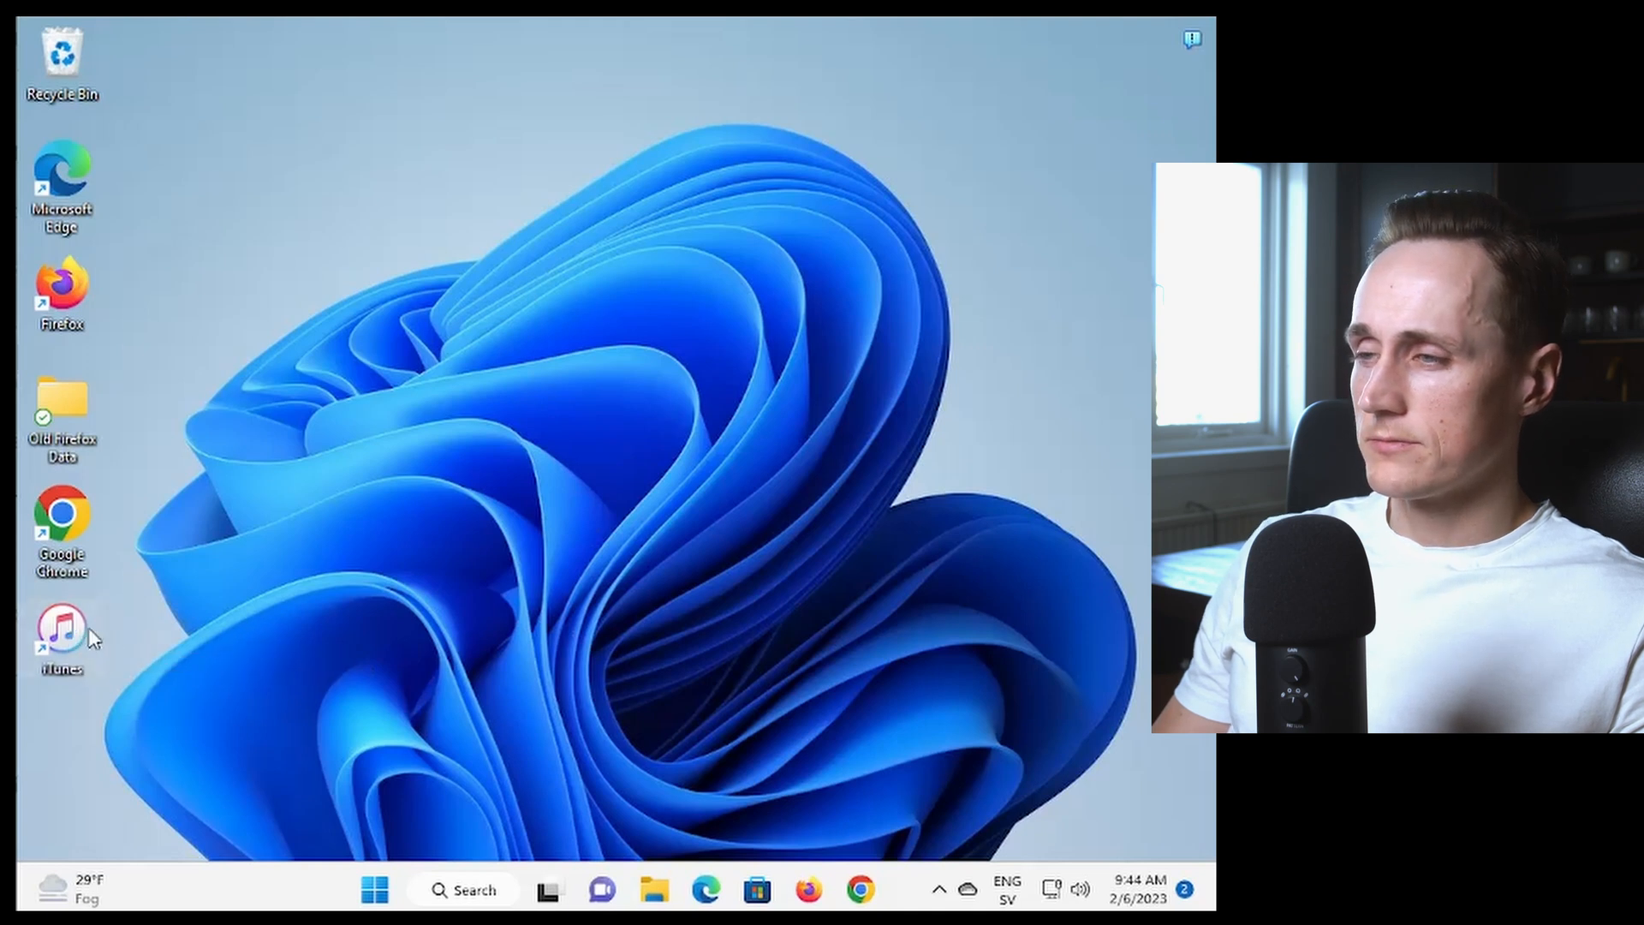
Launch iTunes from its desktop shortcut.
double_click(62, 630)
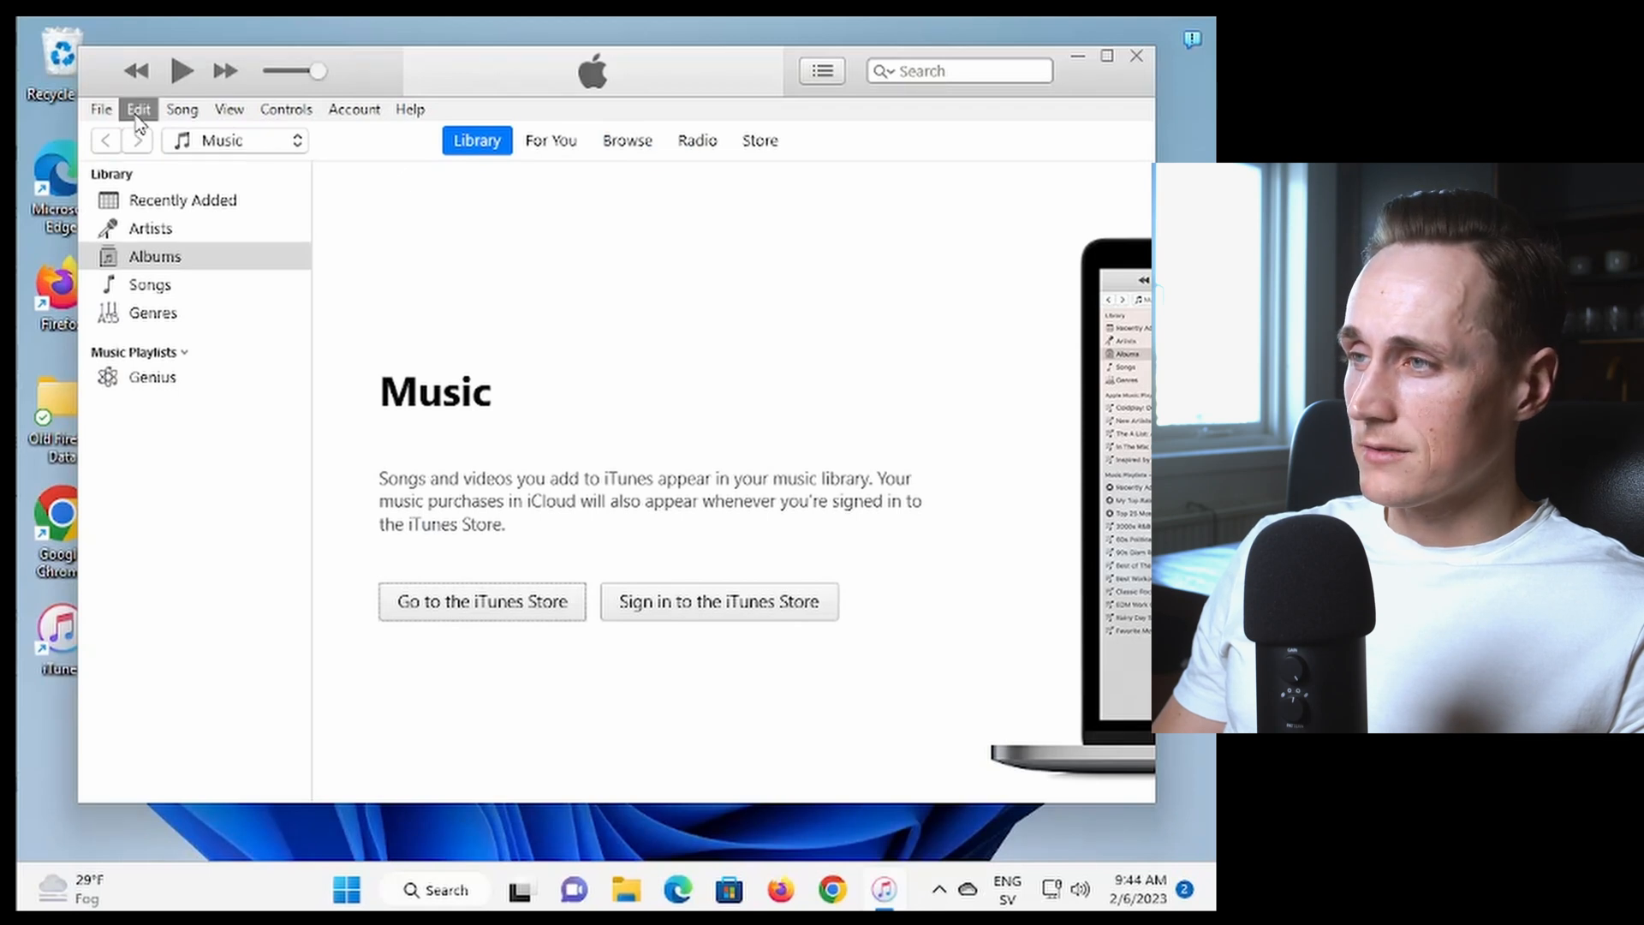
Open iTunes Preferences from the Edit menu.
click(139, 110)
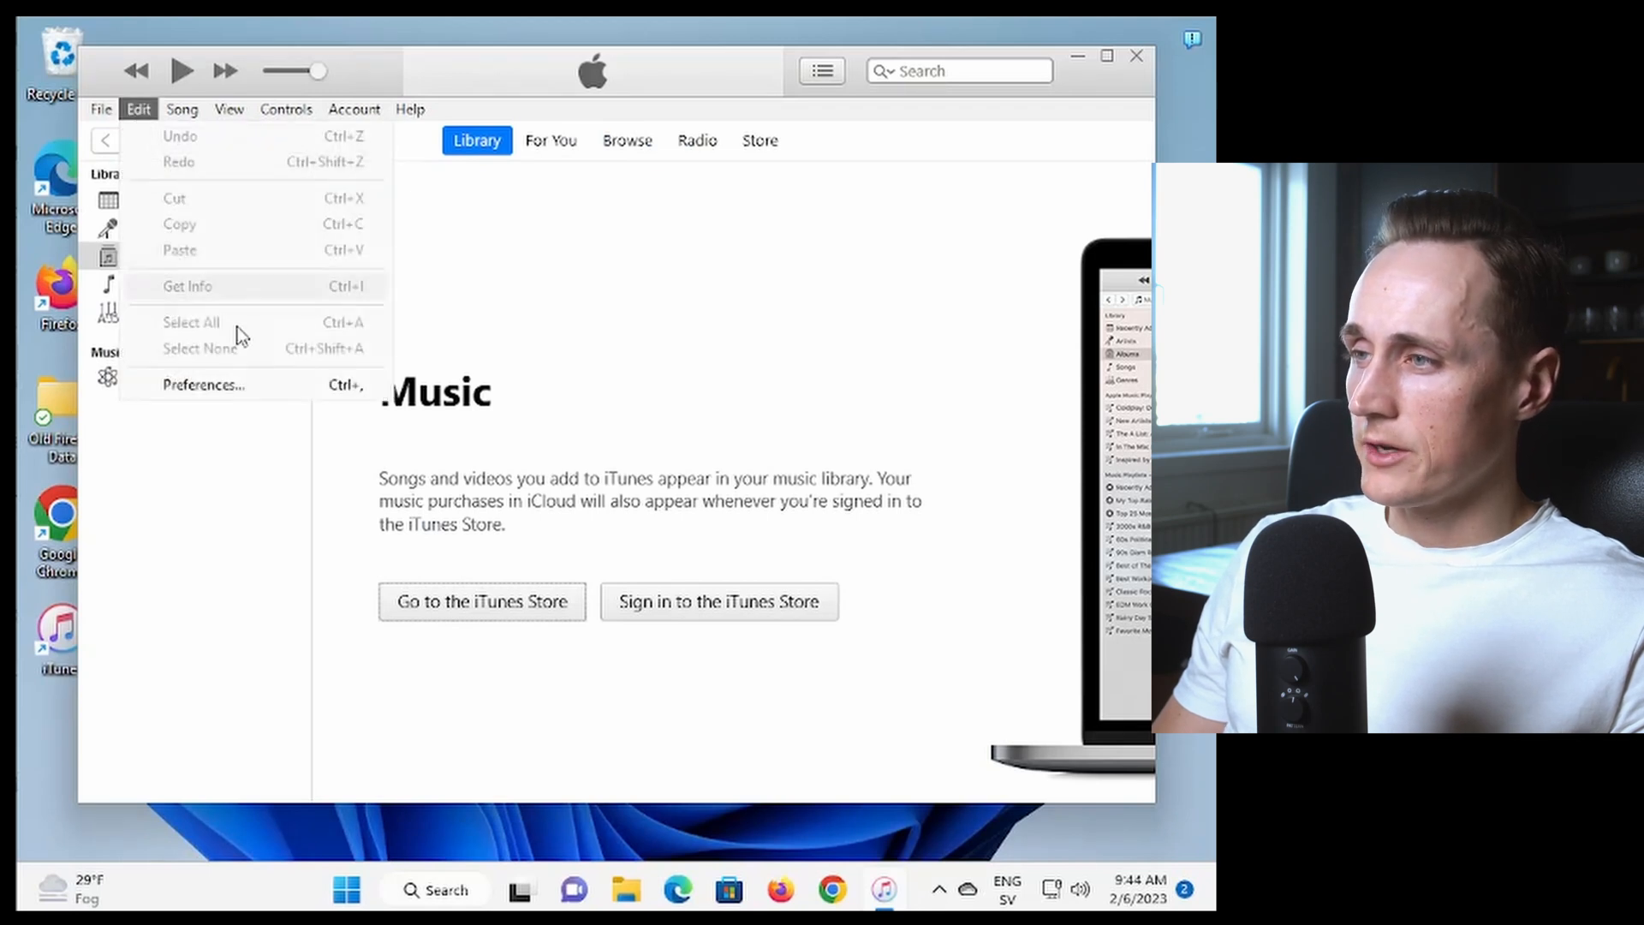
mouse_move(287, 400)
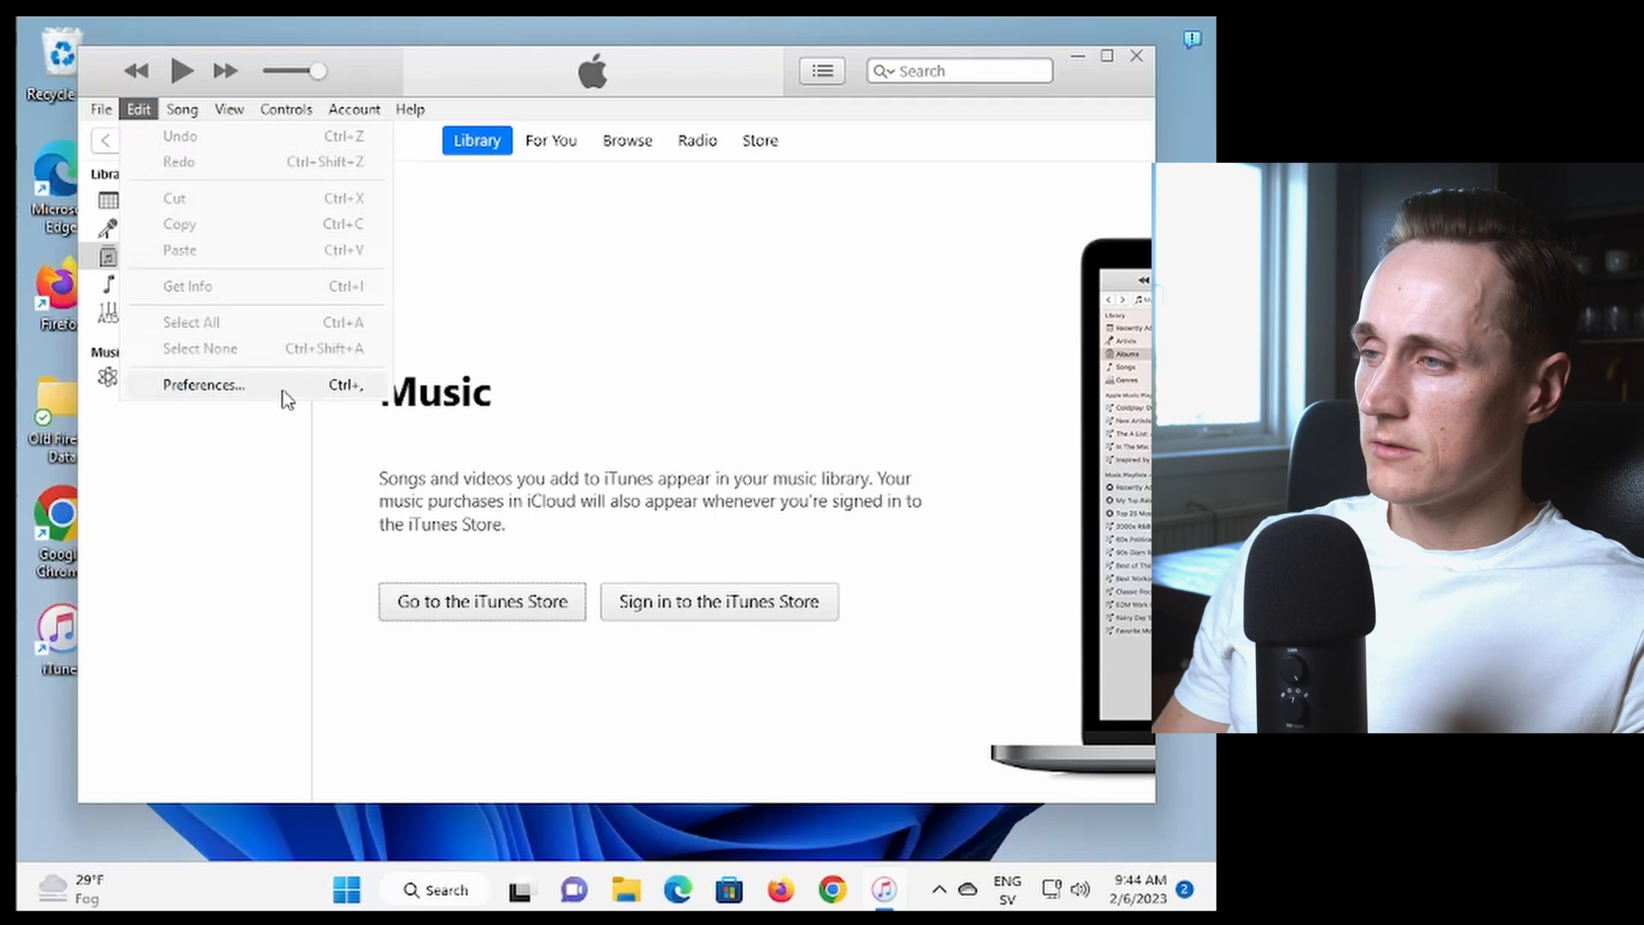
click(203, 384)
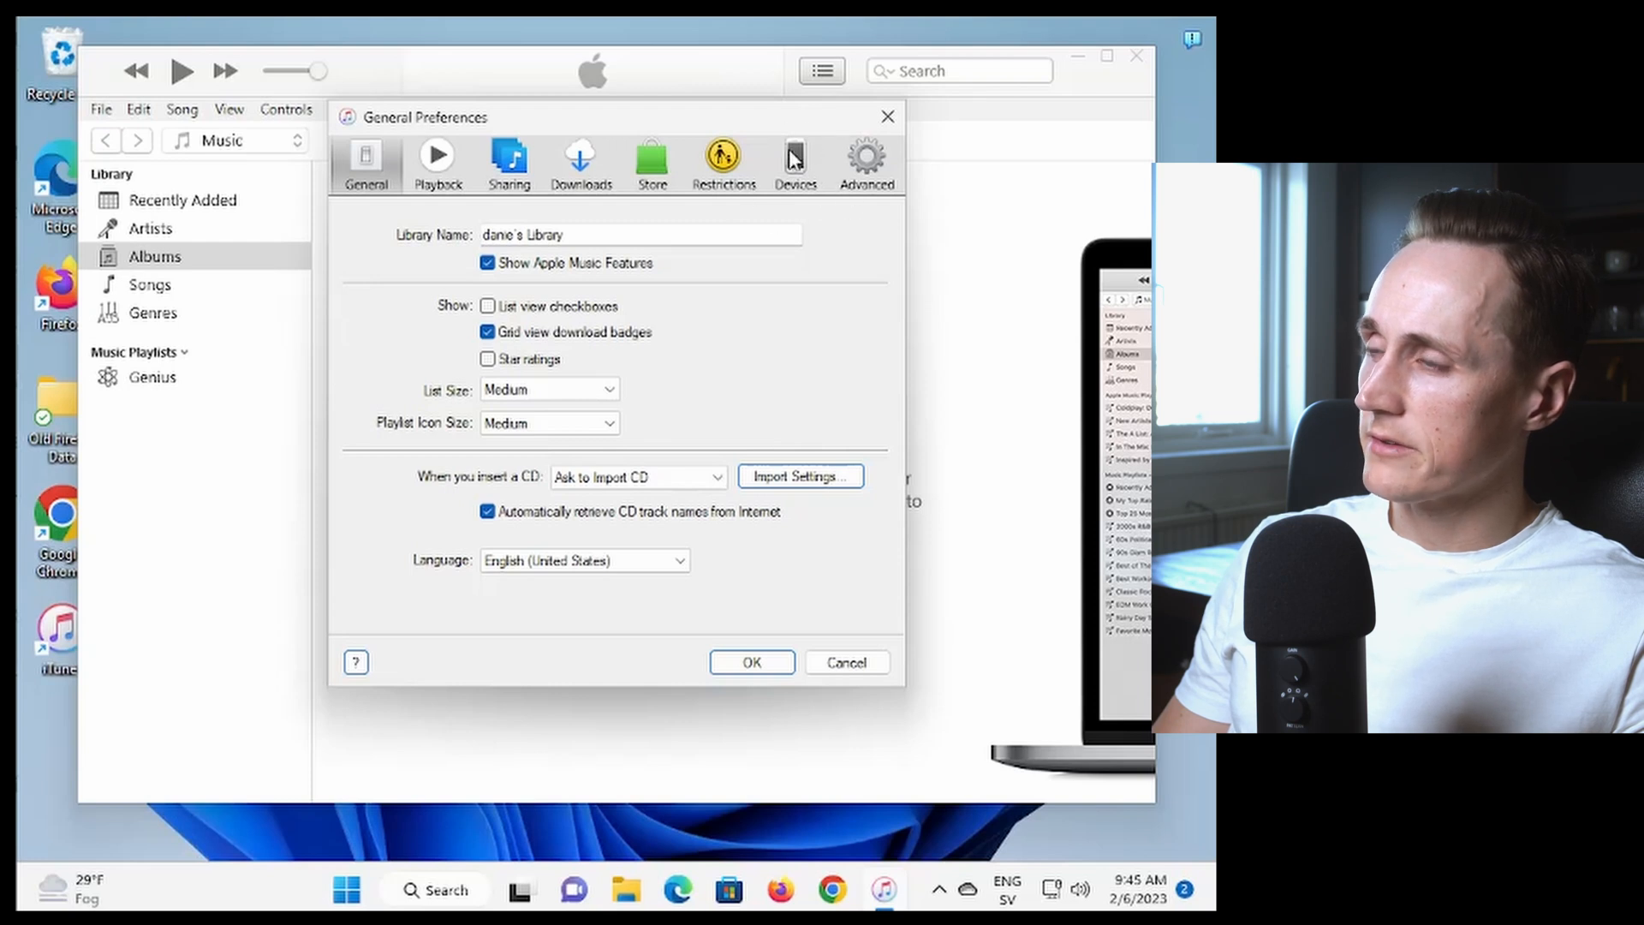
Show the Devices preferences and request deletion of the iPhone backup.
click(794, 159)
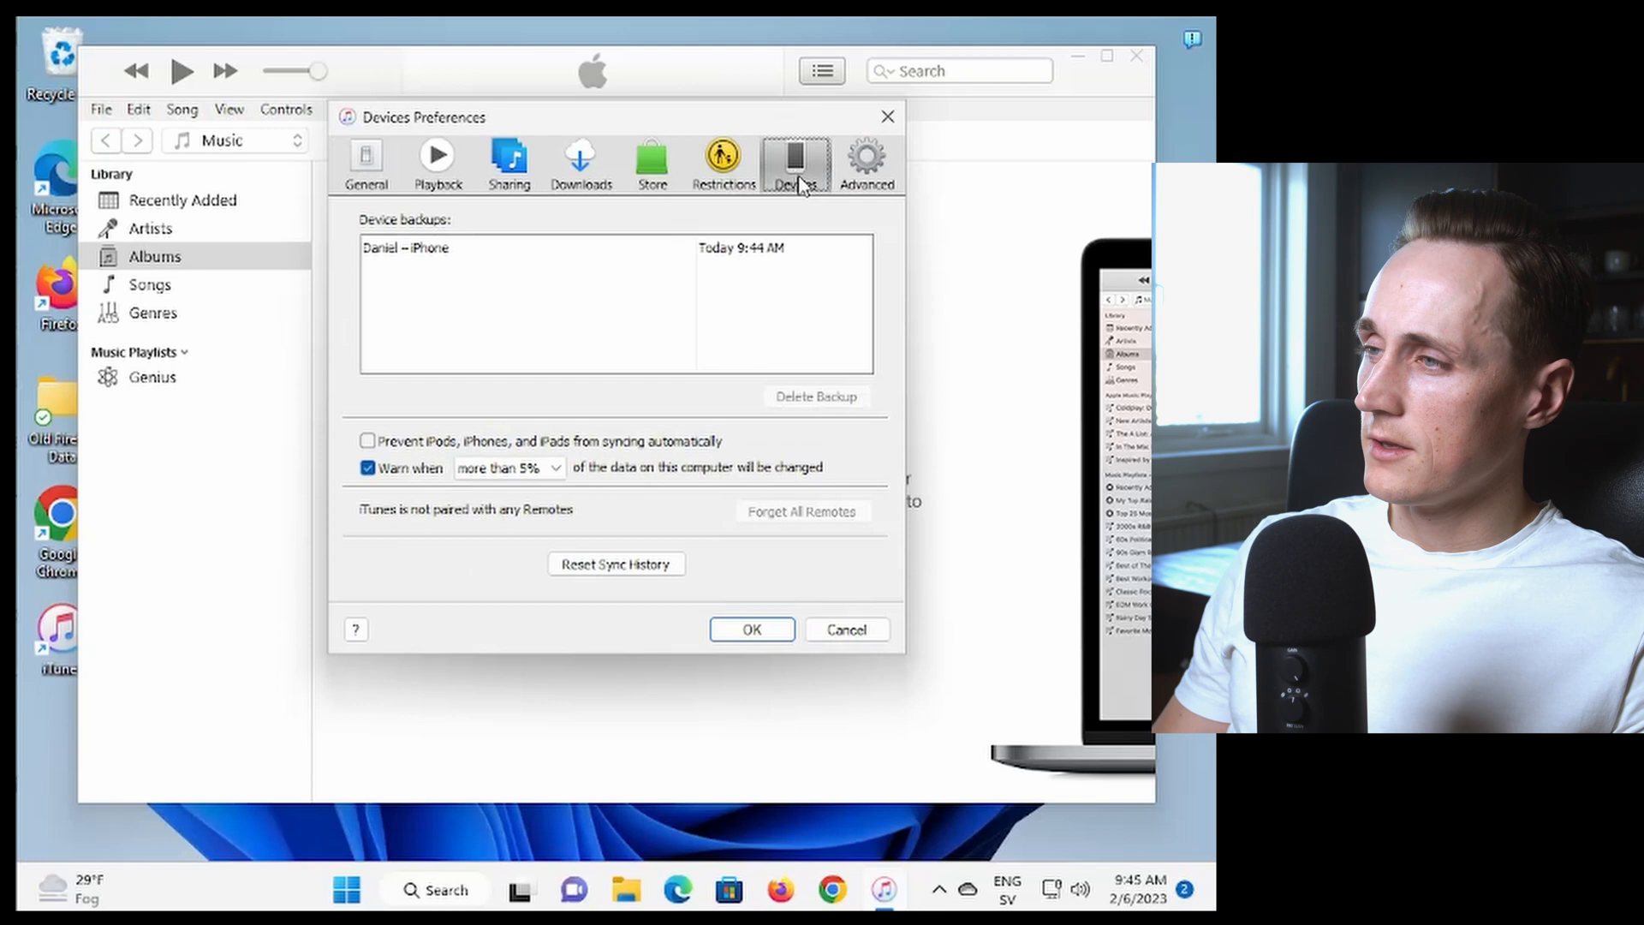
mouse_move(417, 251)
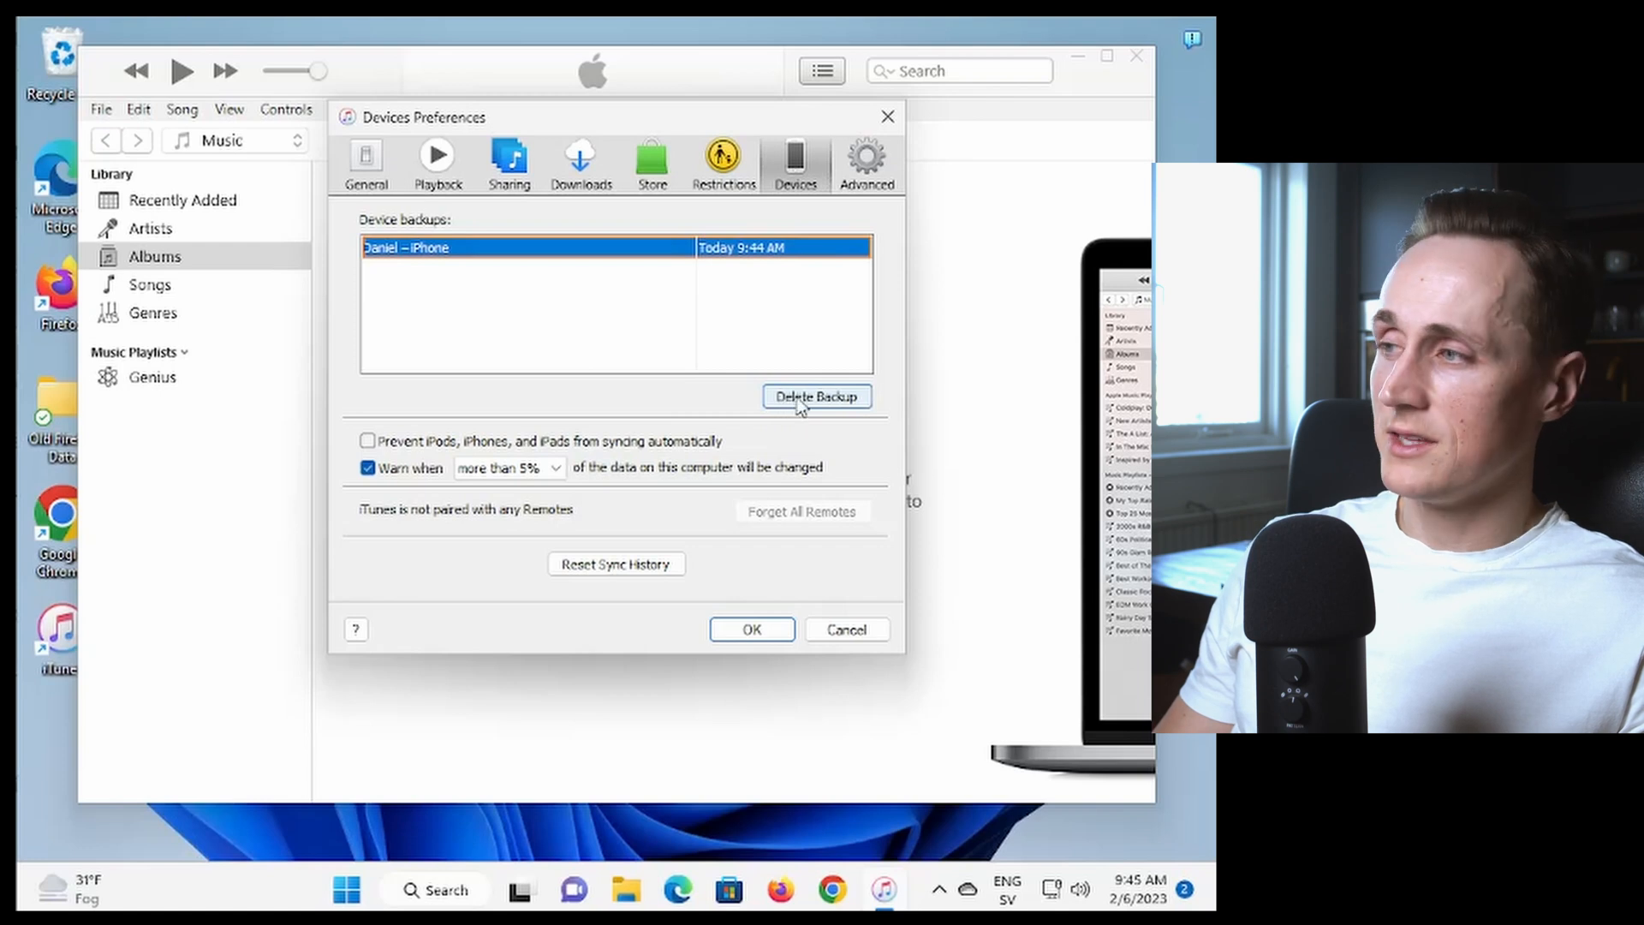
click(816, 396)
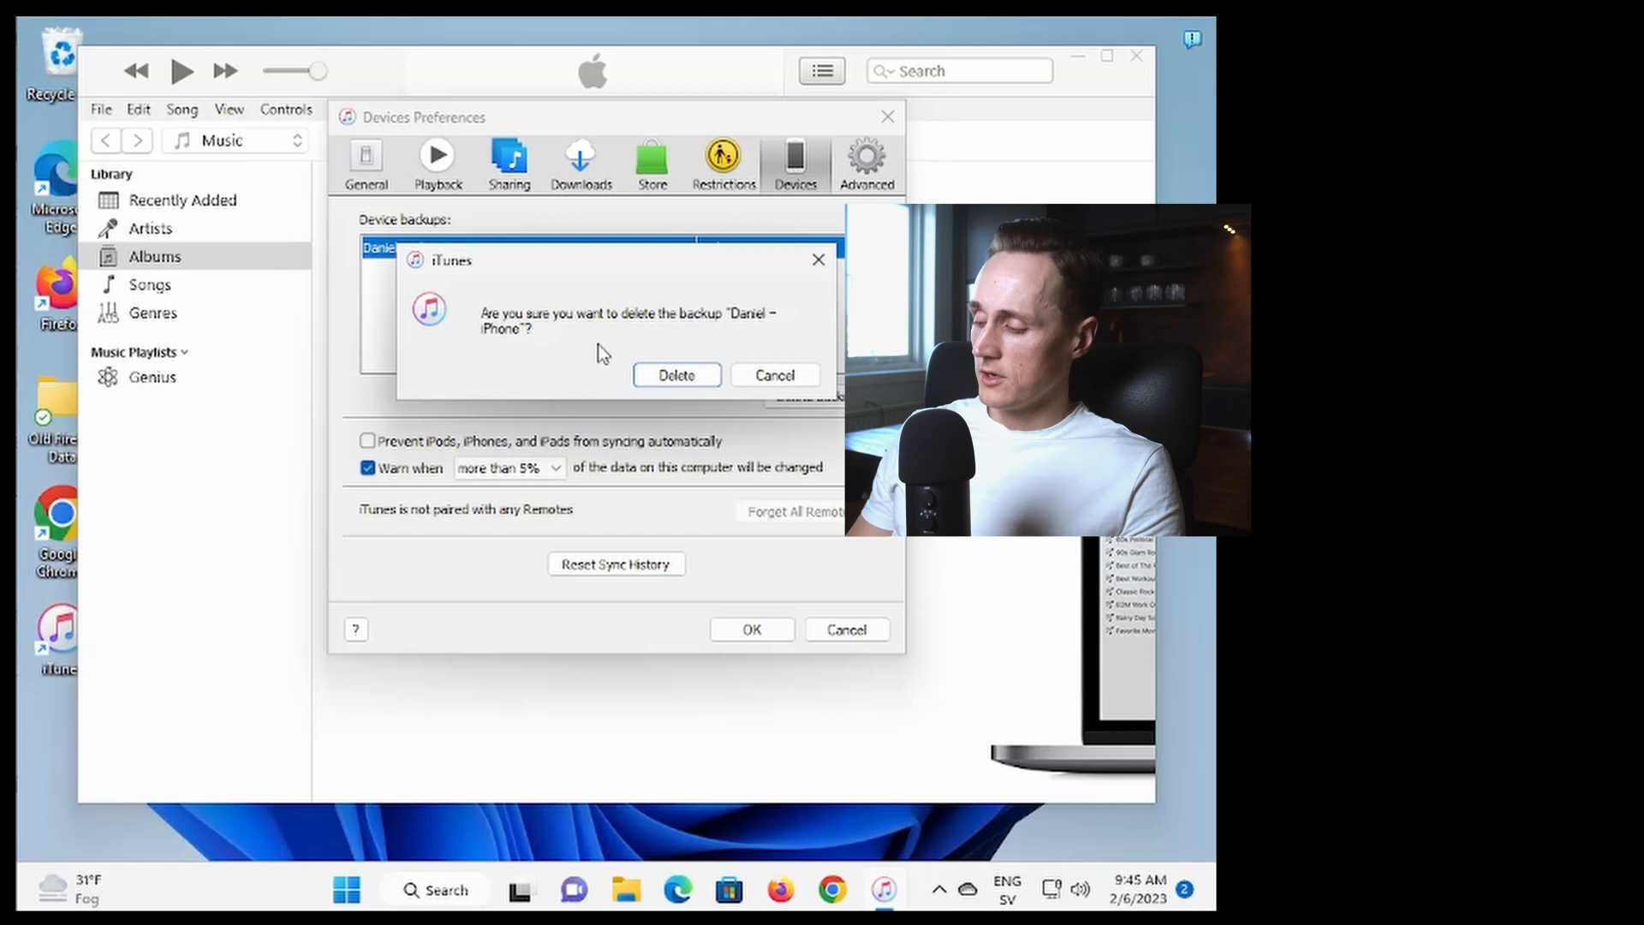
Confirm deleting the iPhone backup.
click(677, 374)
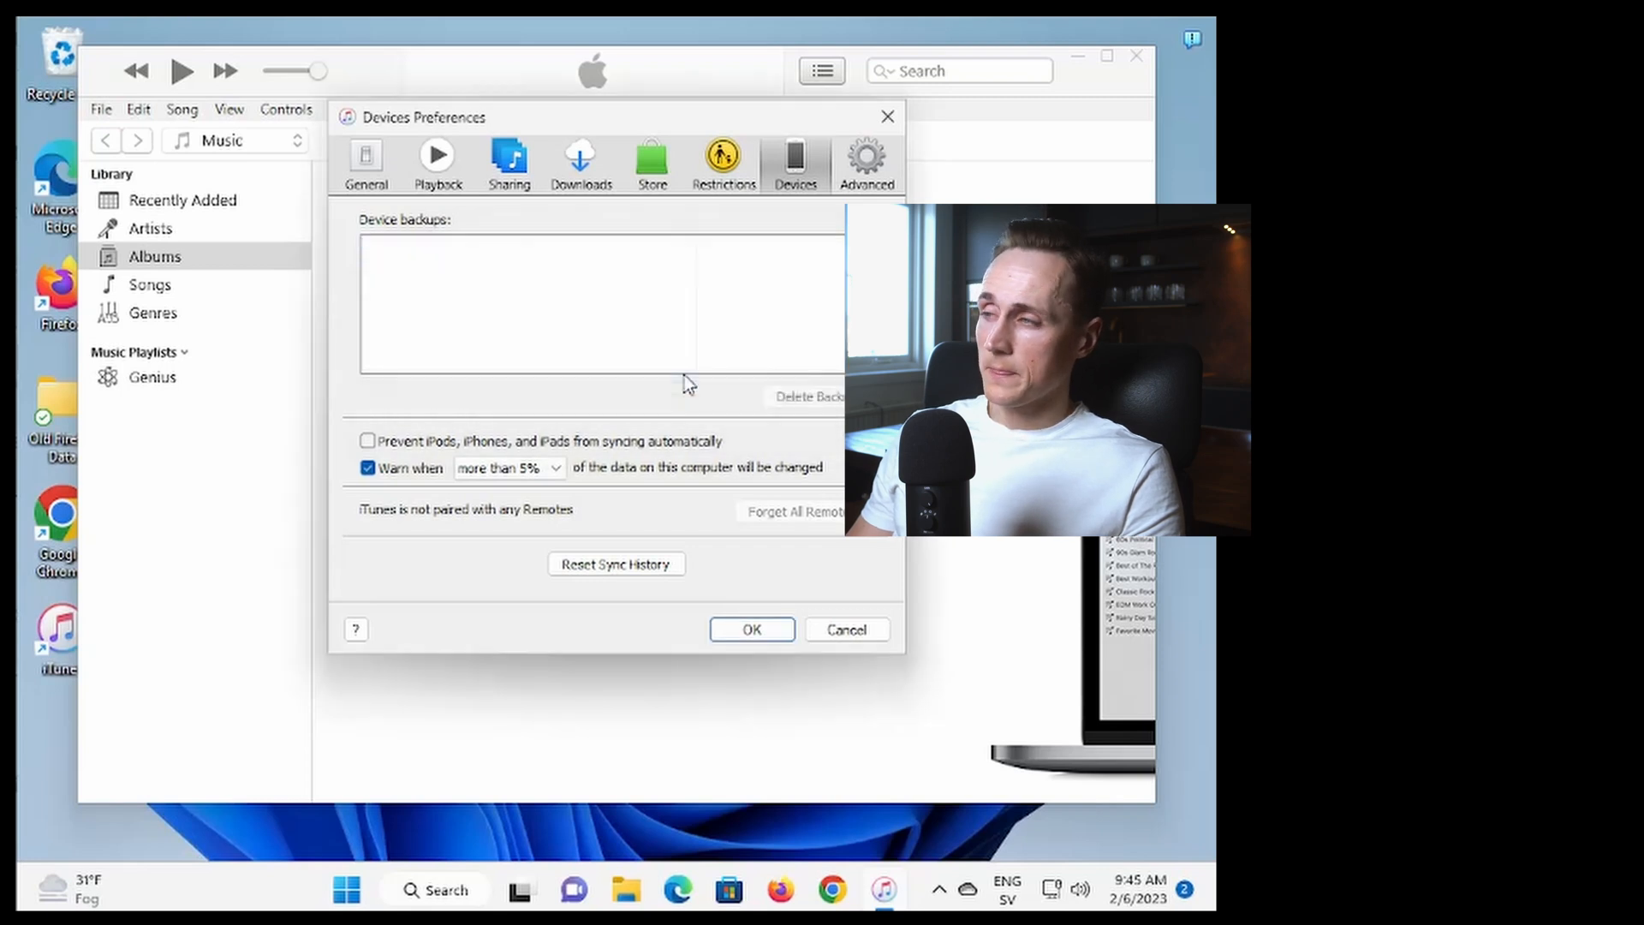
mouse_move(924, 663)
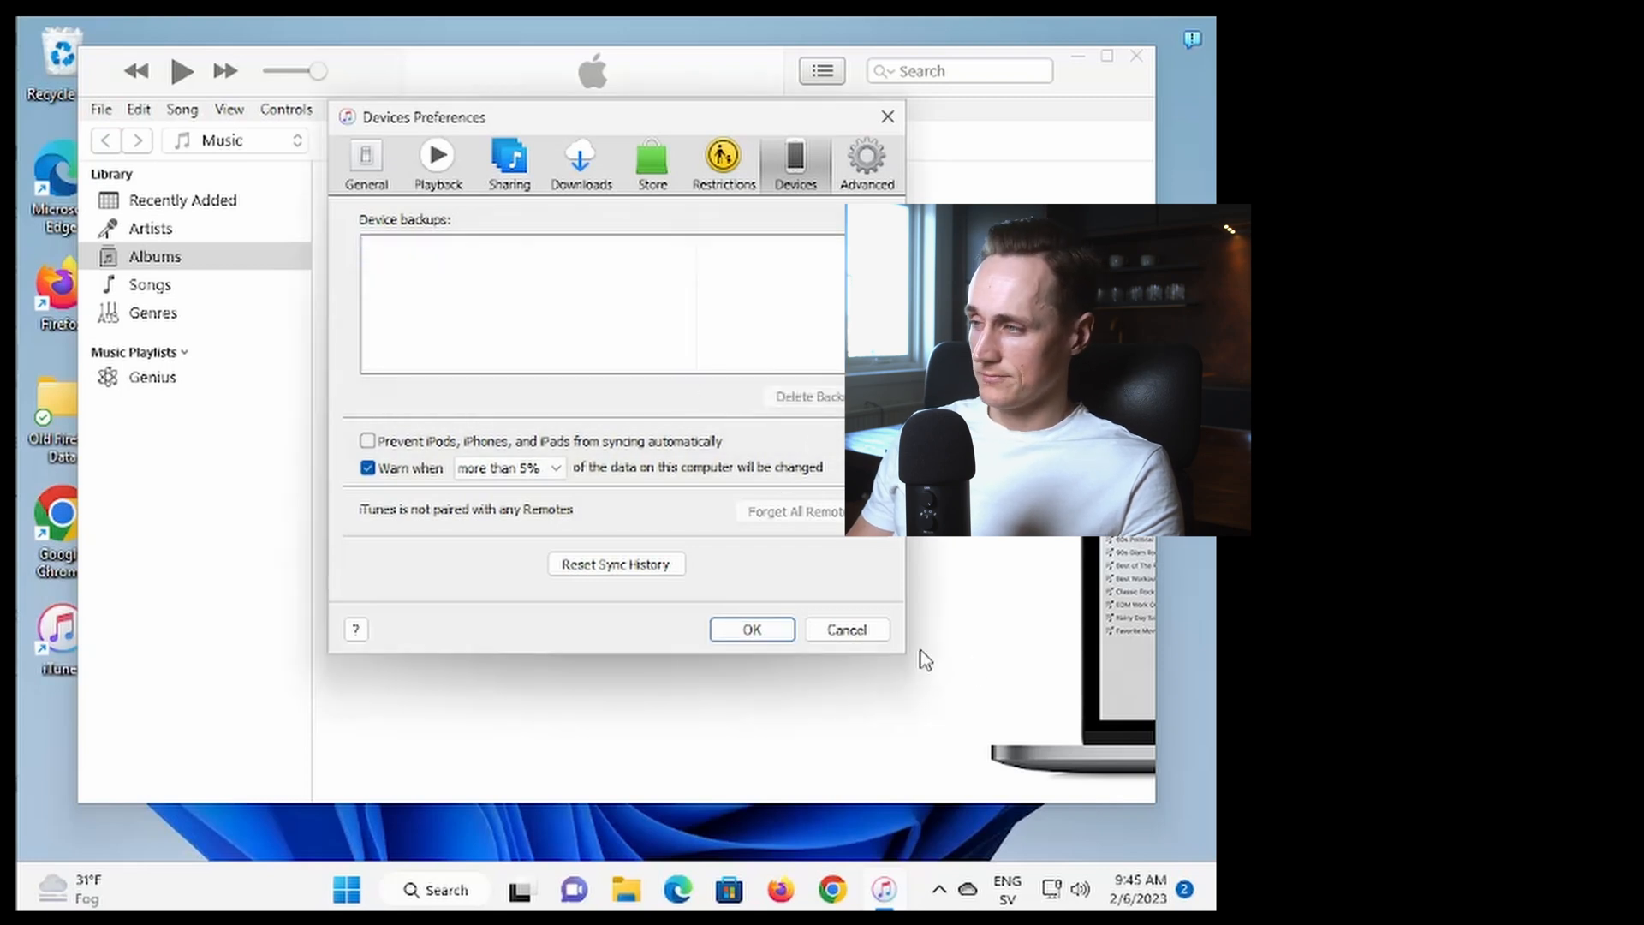